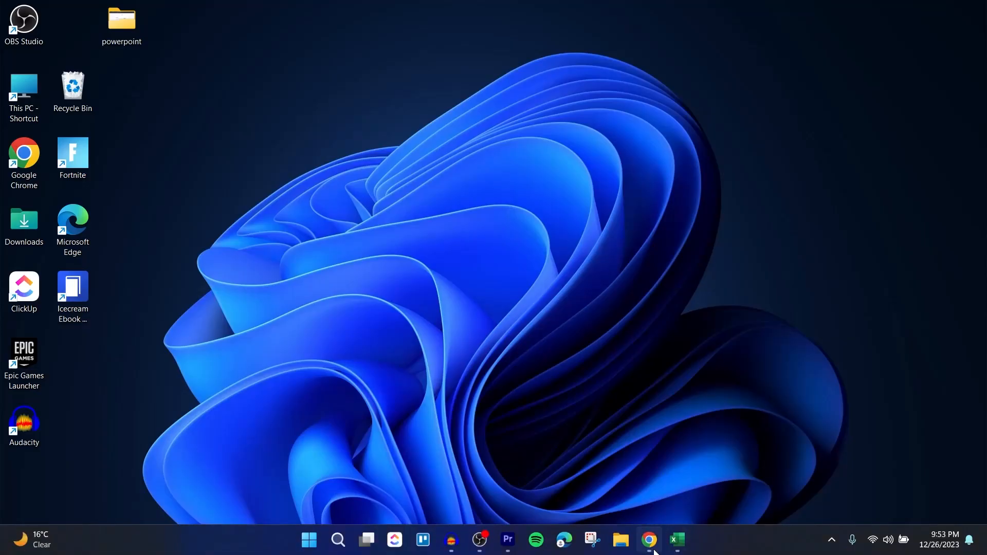
Launch Chrome and follow the sponsored SurveyMonkey.com search result
left_click(648, 540)
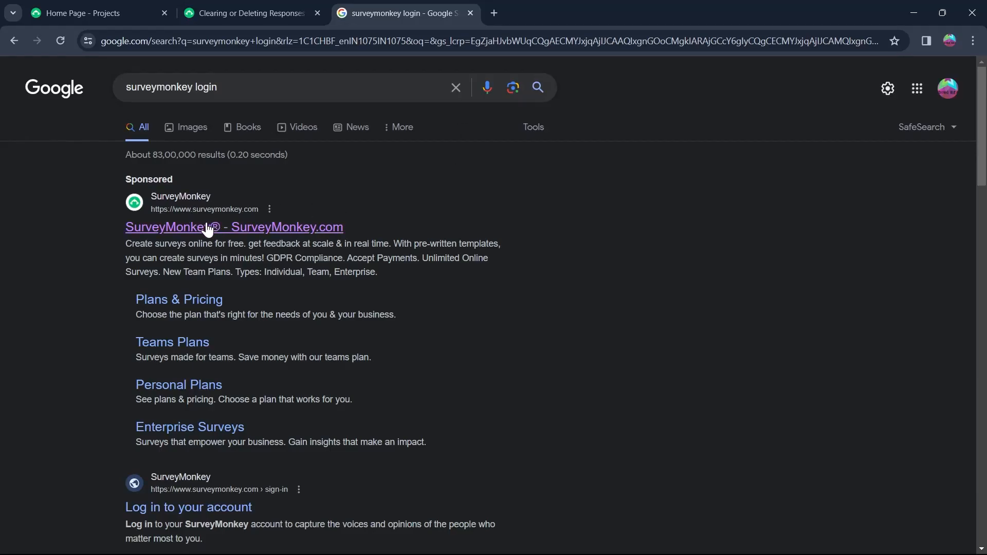
left_click(234, 227)
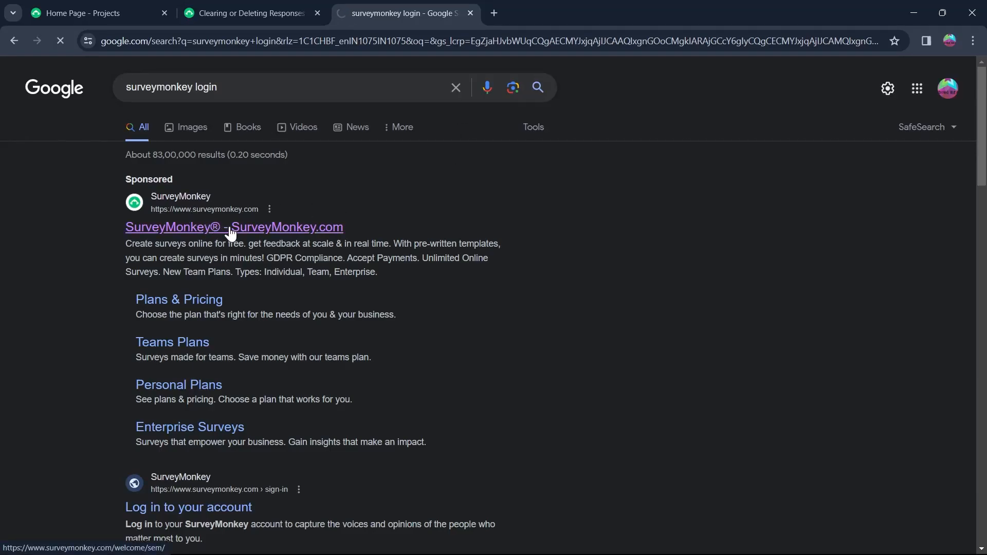
Go to My Surveys and scroll to the Geographical Survey card with 3 responses
left_click(233, 227)
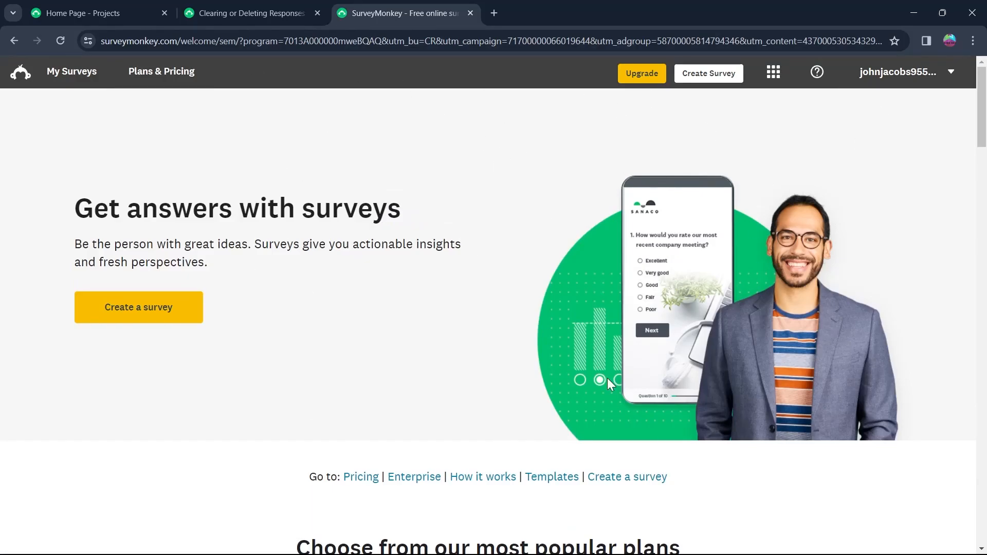
left_click(94, 13)
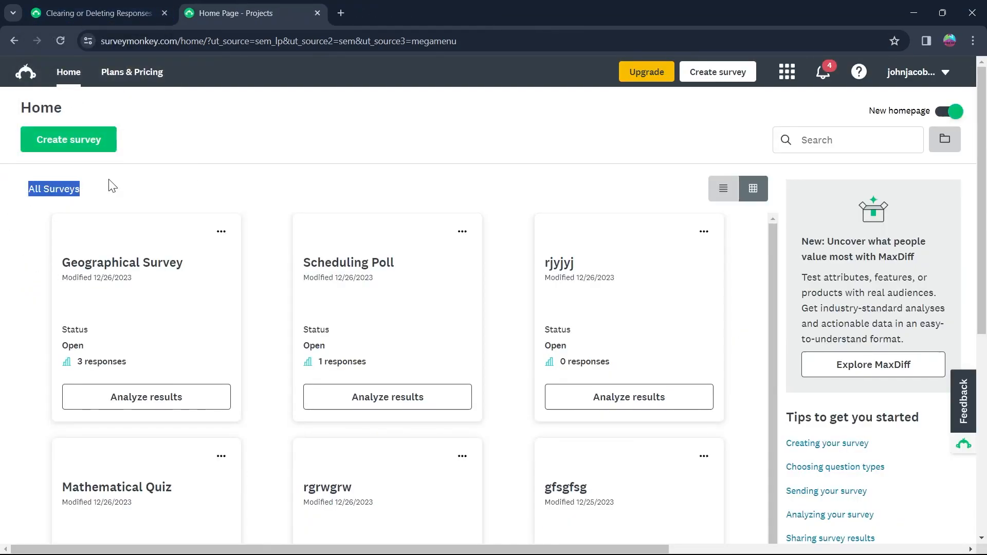
left_click(53, 188)
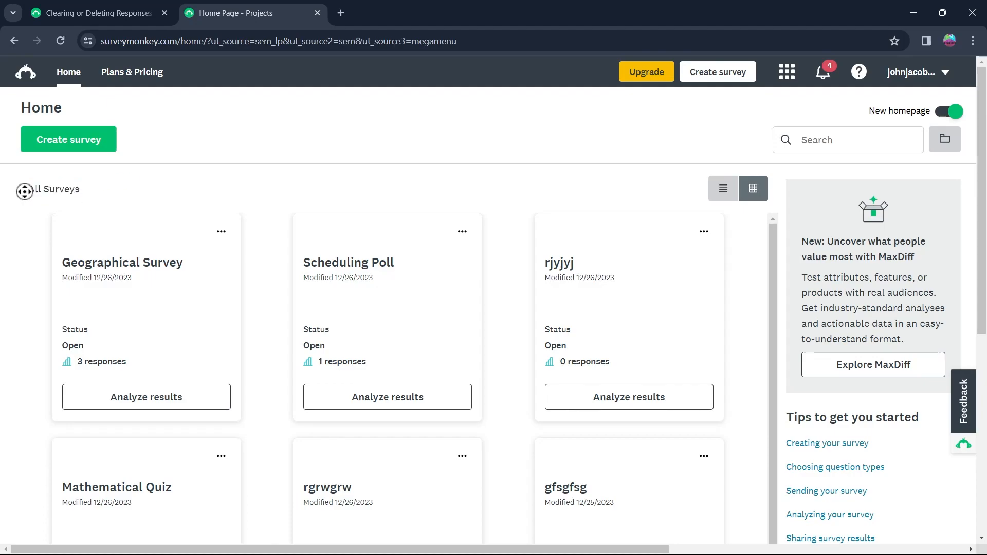
scroll("down", 3)
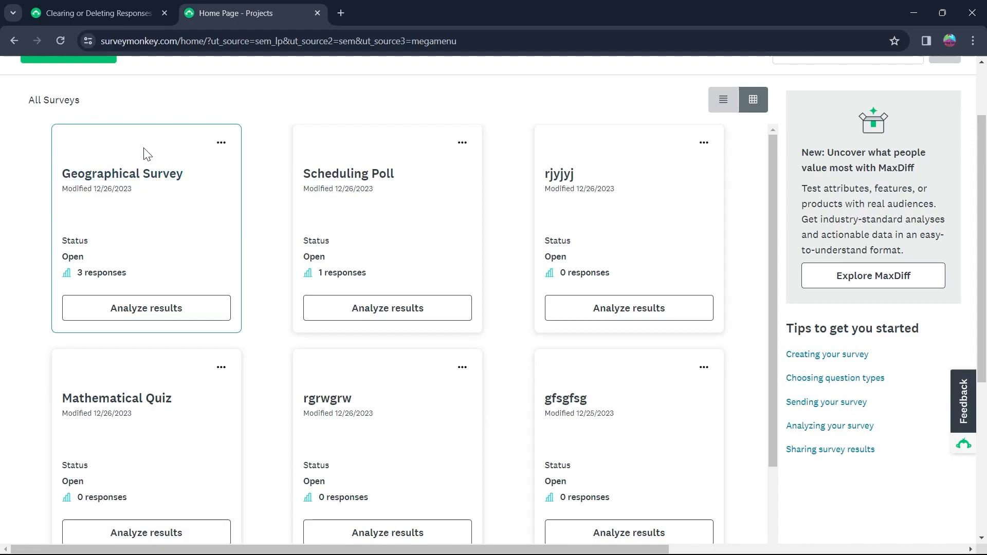
mouse_move(221, 142)
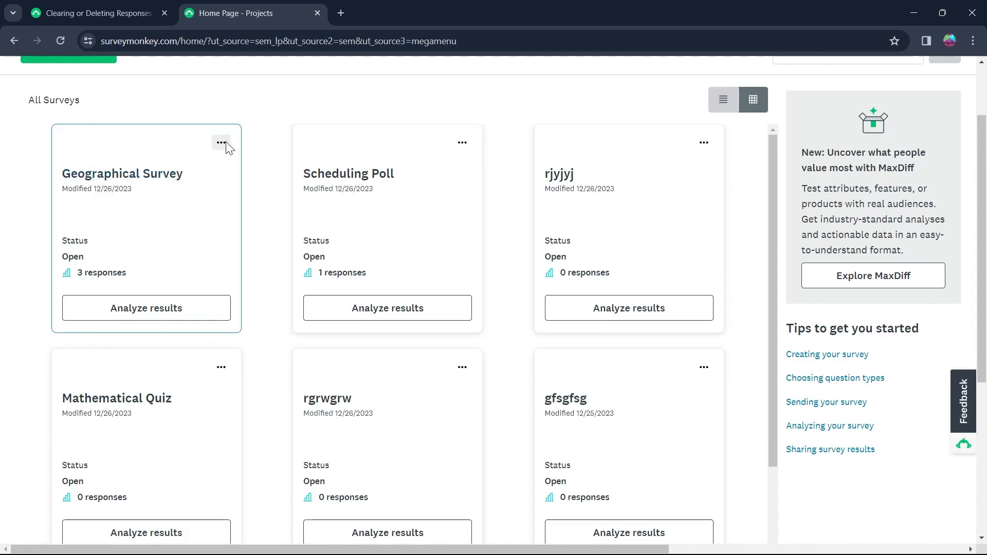
left_click(221, 142)
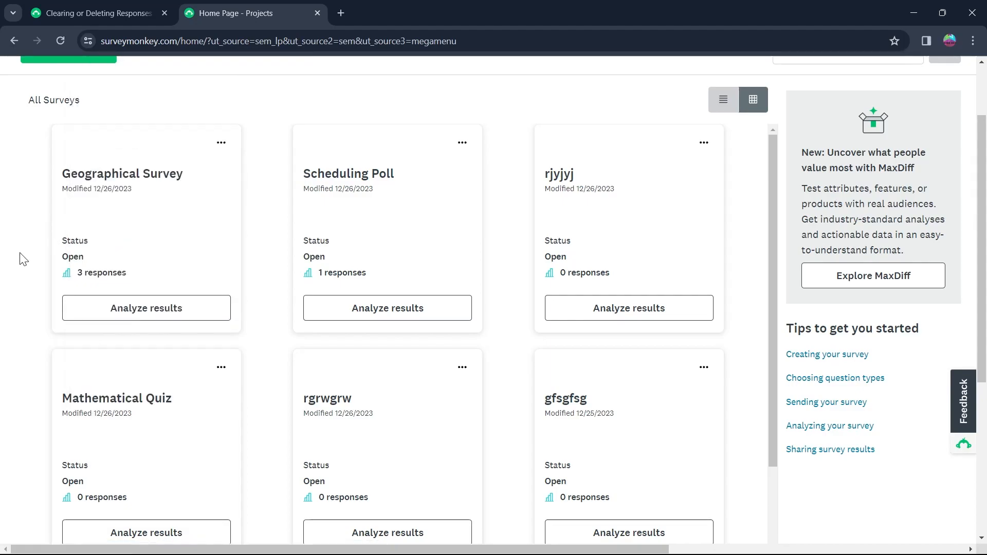
Open Analyze results for Geographical Survey and scroll through the question summaries
left_click(146, 308)
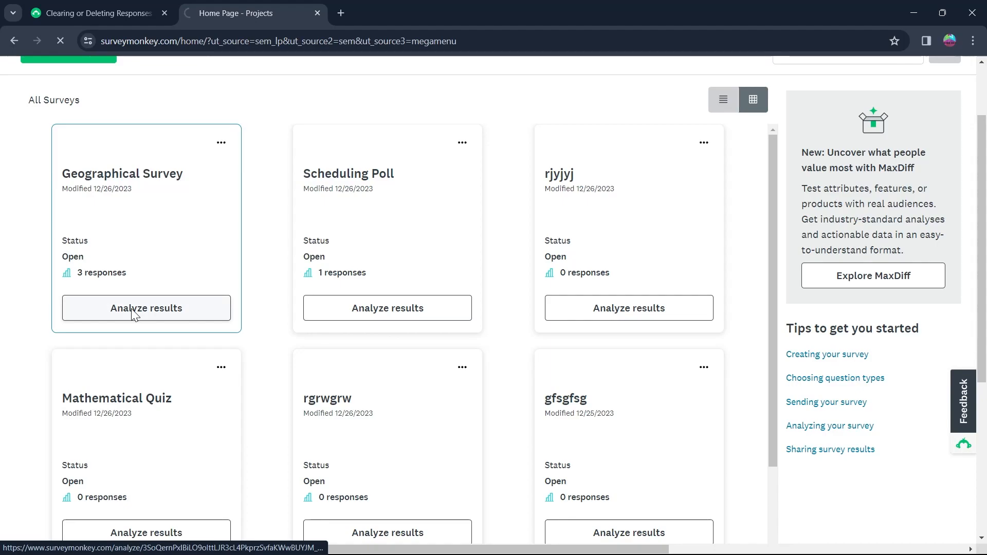
left_click(146, 308)
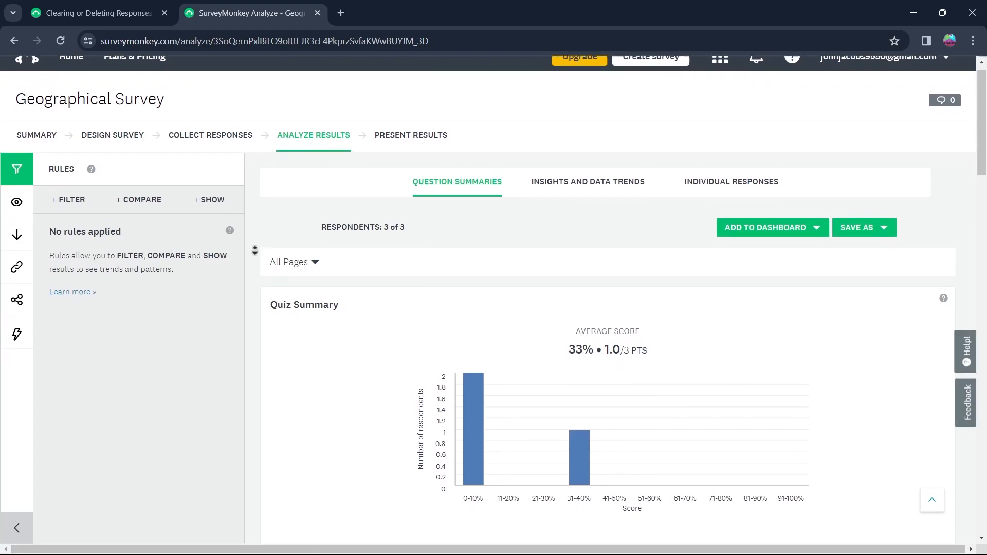
scroll("down", 3)
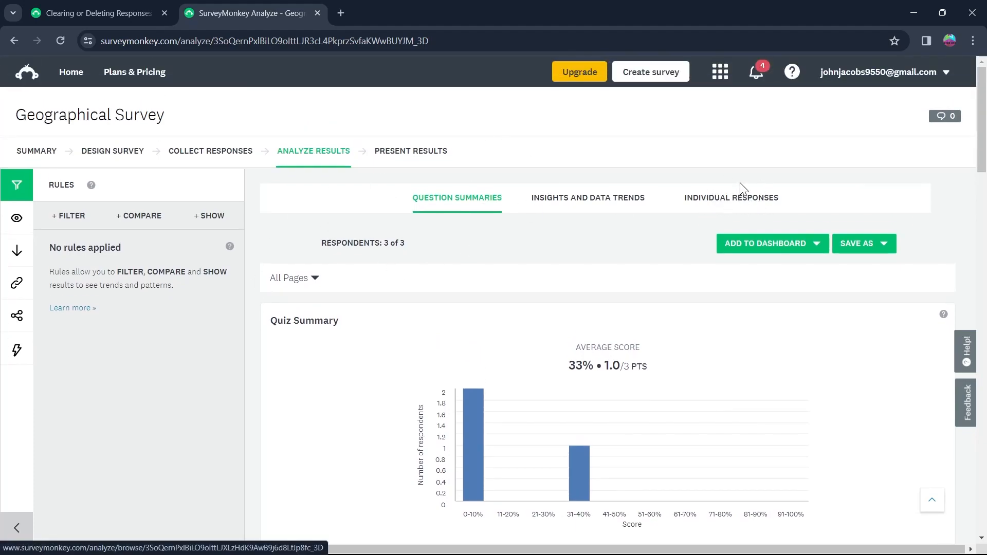
Switch to Individual Responses and scroll through the three completed responses
left_click(731, 197)
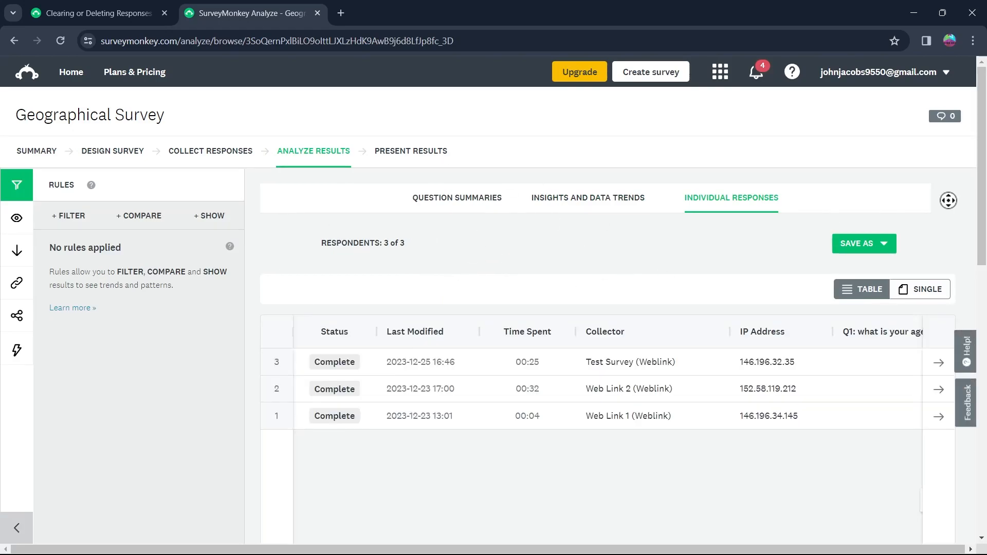
scroll("down", 3)
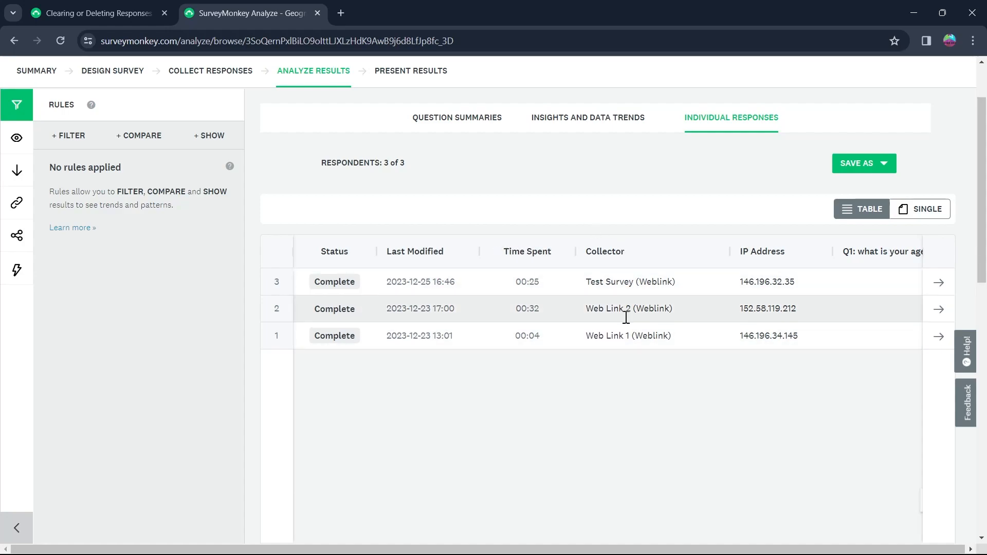
mouse_move(759, 302)
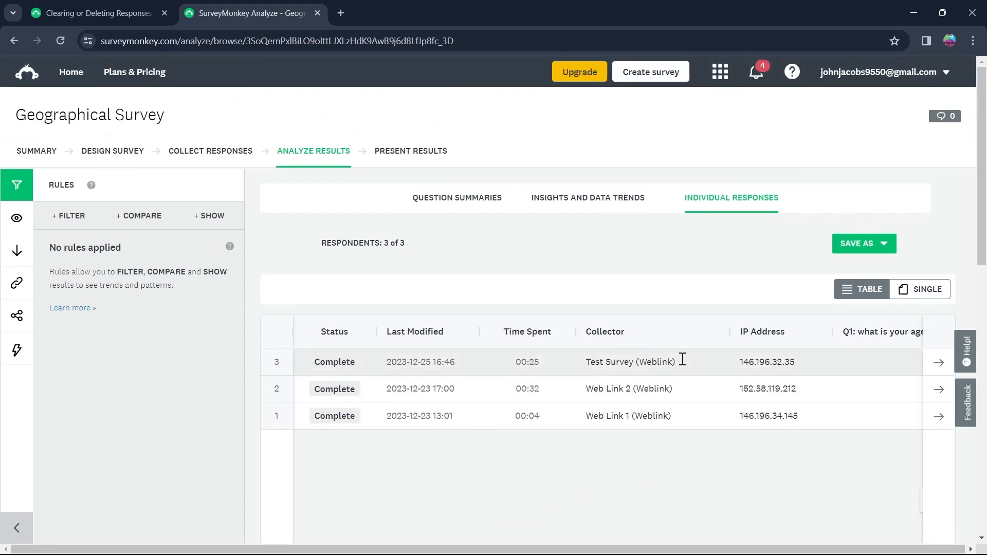
mouse_move(939, 364)
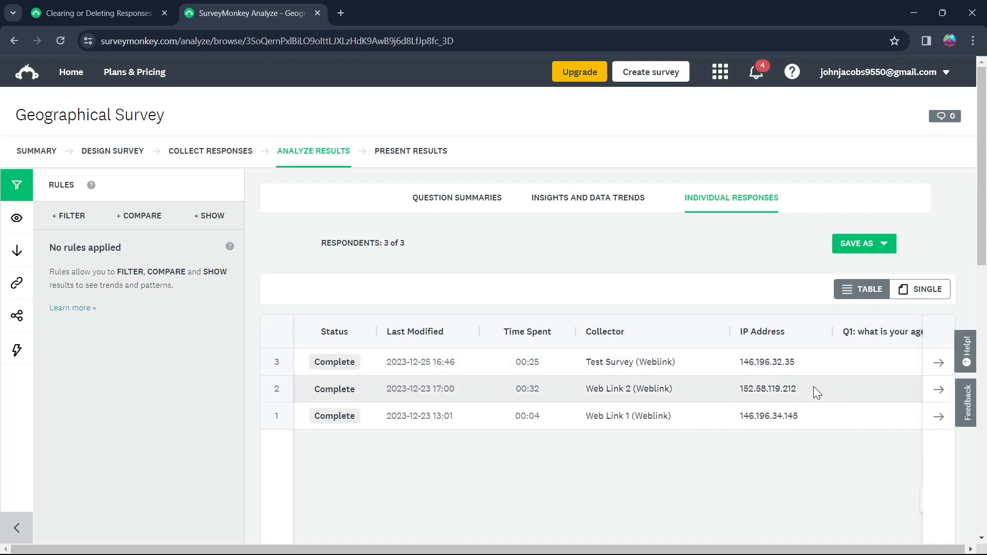
mouse_move(937, 364)
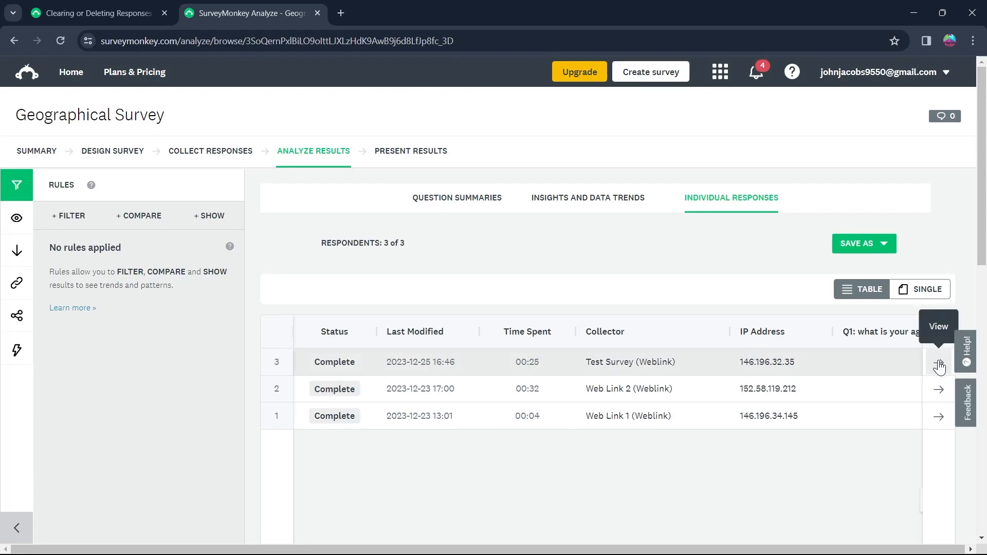
Scroll to respondent #3's Test Survey response and start deleting it
left_click(938, 364)
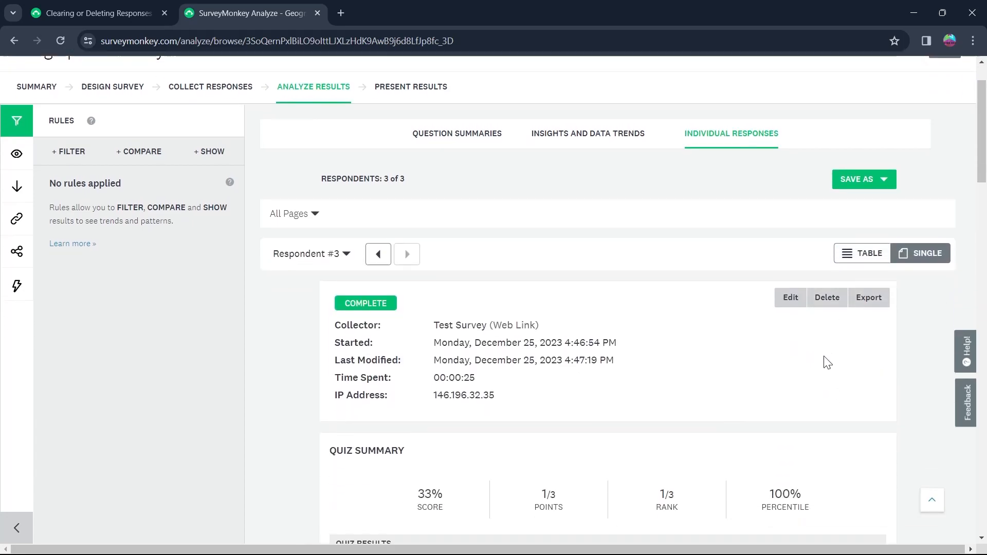
scroll("down", 3)
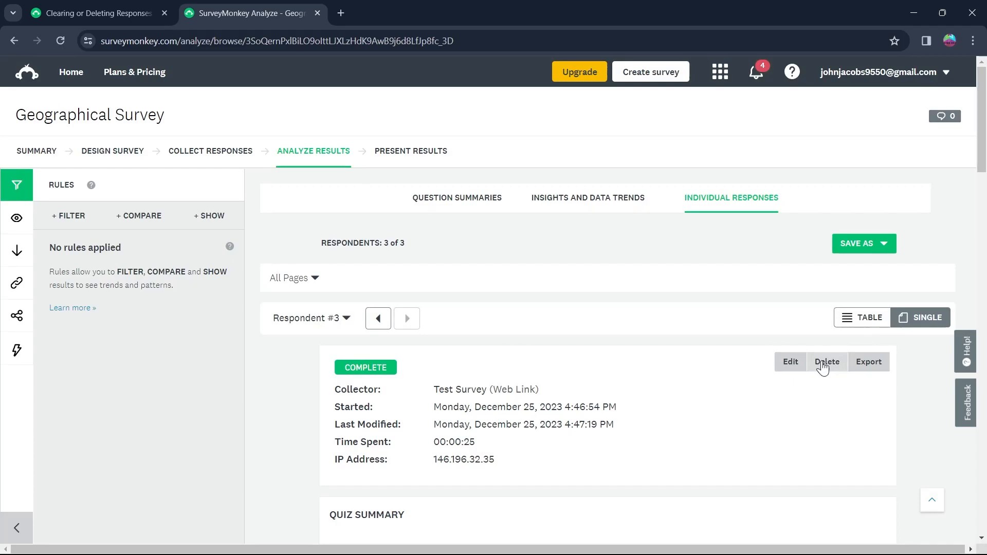
left_click(826, 361)
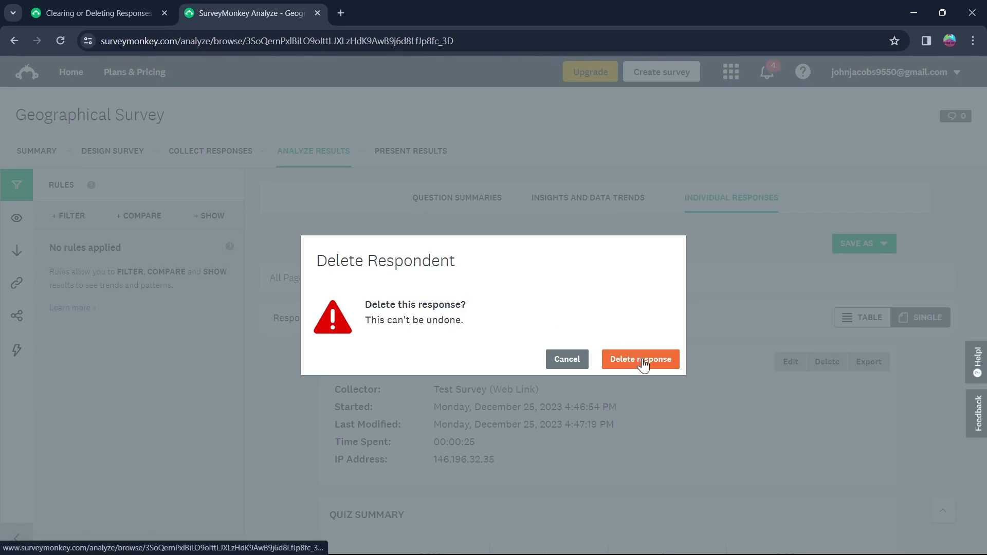
Confirm the deletion and show the two remaining responses in Table view
left_click(639, 359)
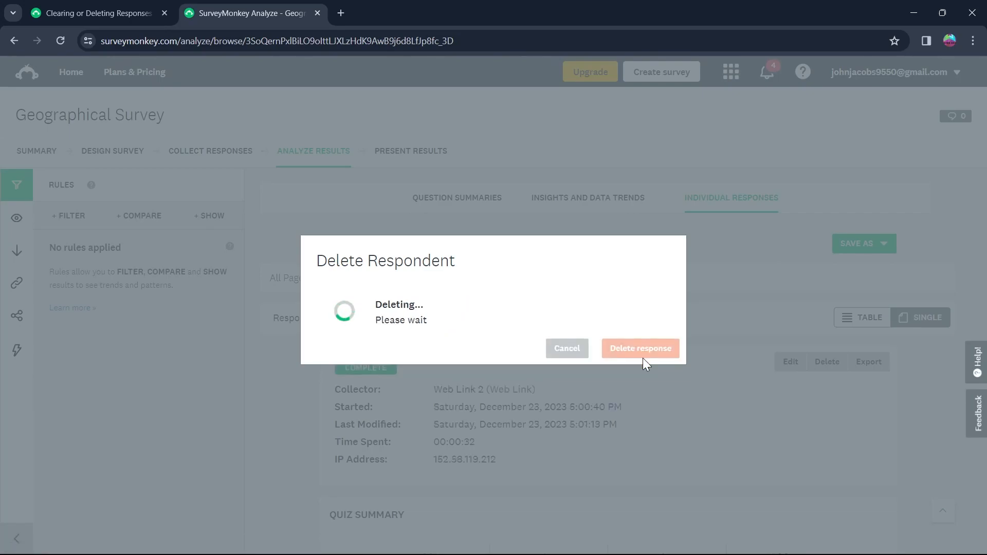
left_click(640, 348)
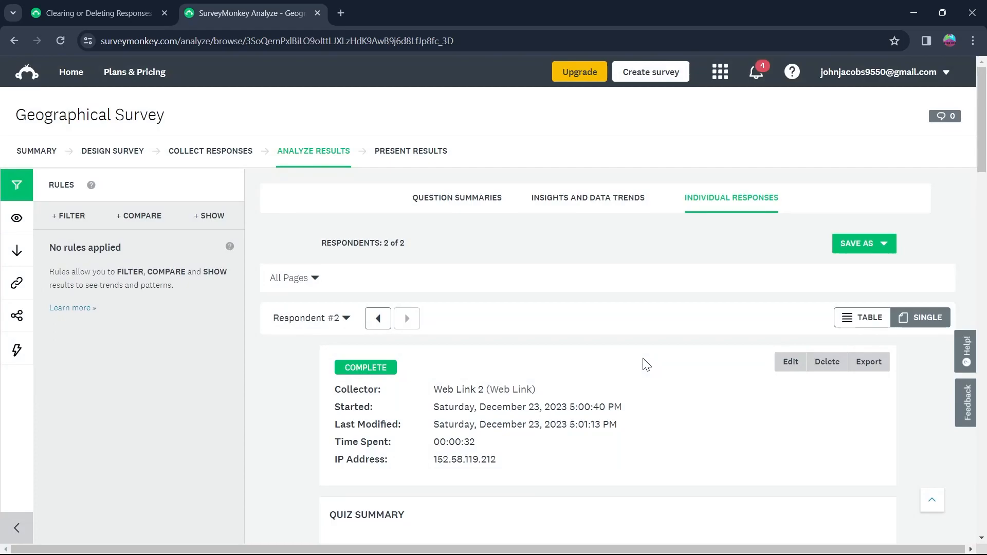
mouse_move(618, 197)
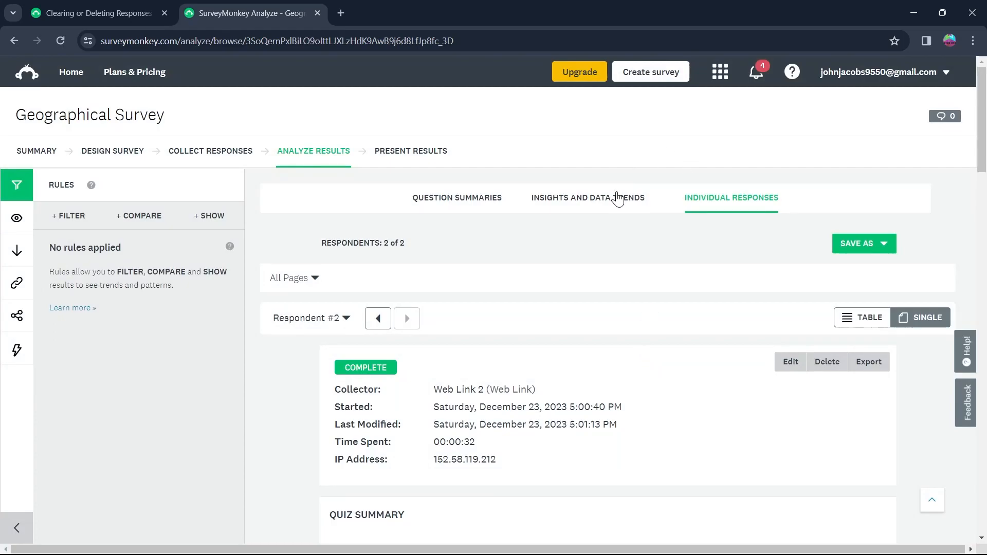
left_click(867, 289)
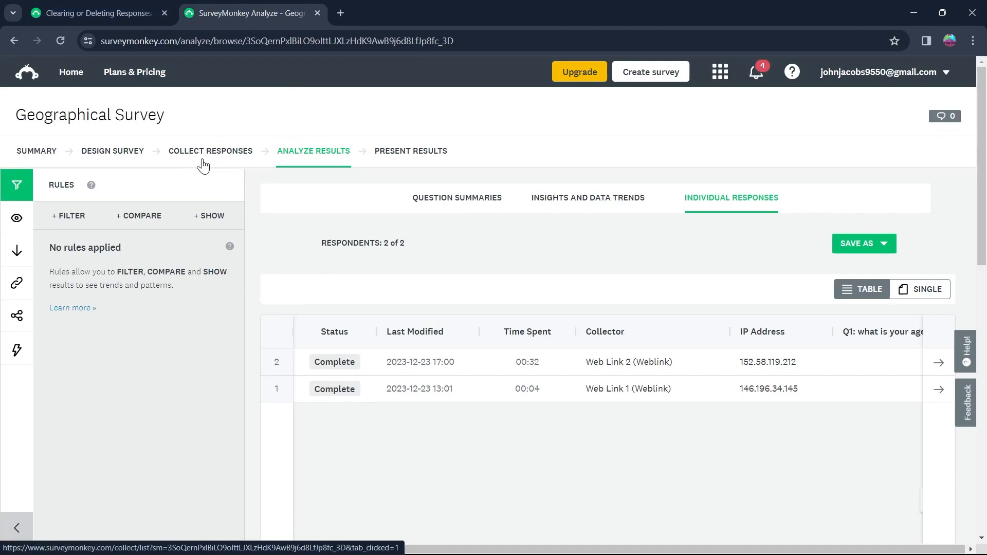
Open Collect Responses and the three-dot menu of the Web Link 1 collector
left_click(210, 150)
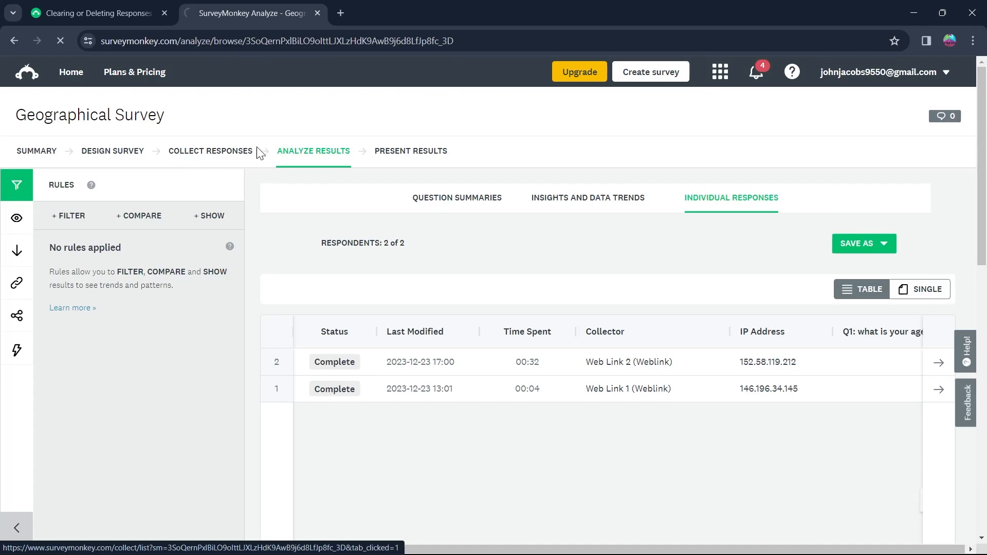
left_click(209, 151)
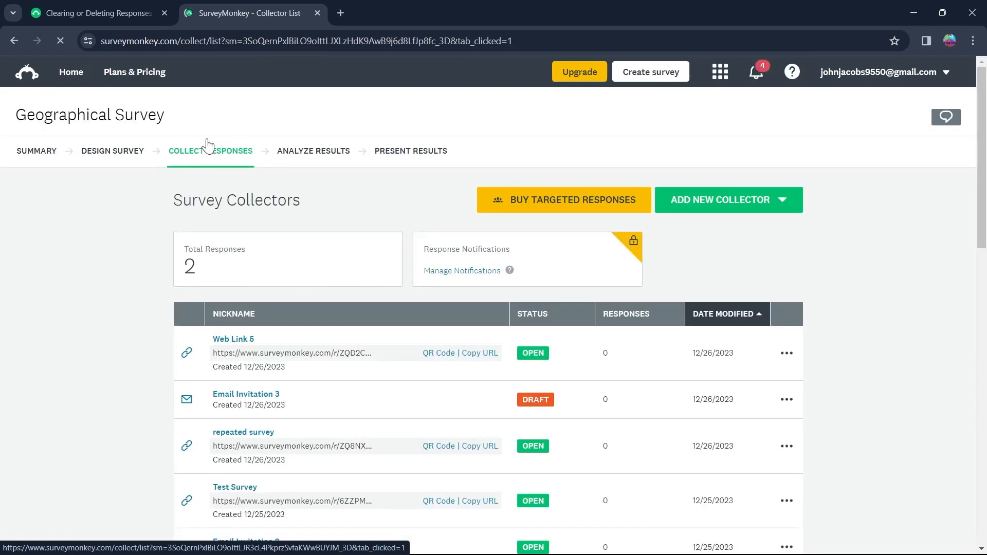
scroll("down", 3)
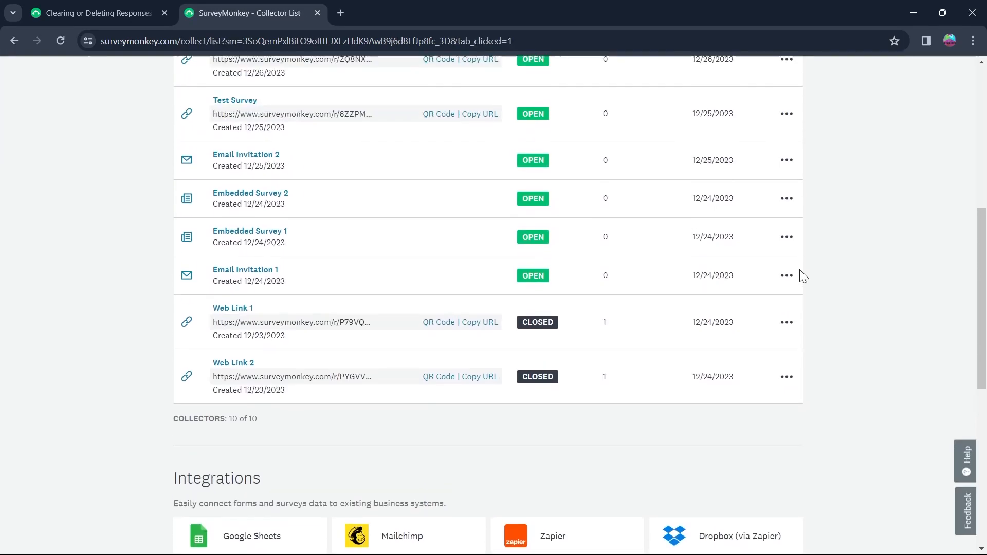
scroll("down", 3)
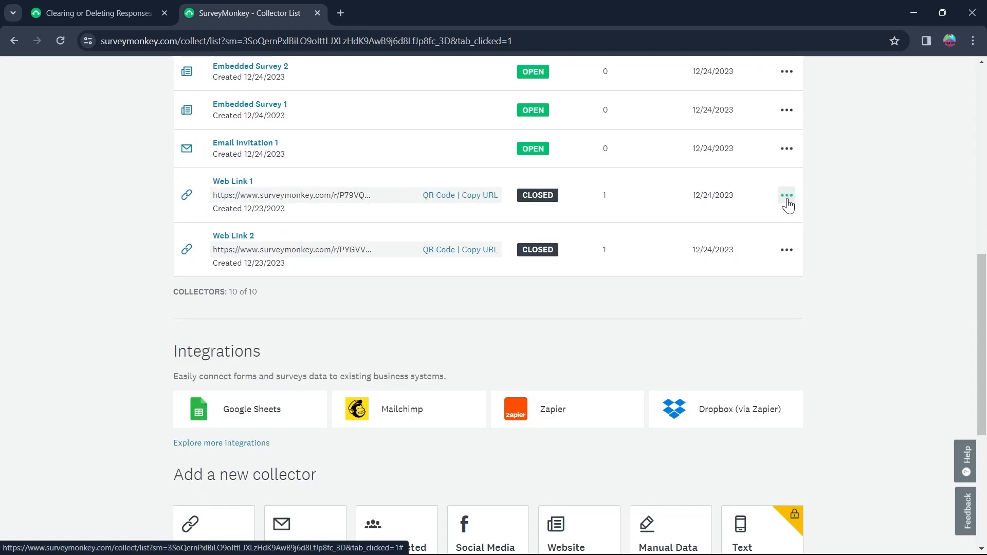
left_click(786, 195)
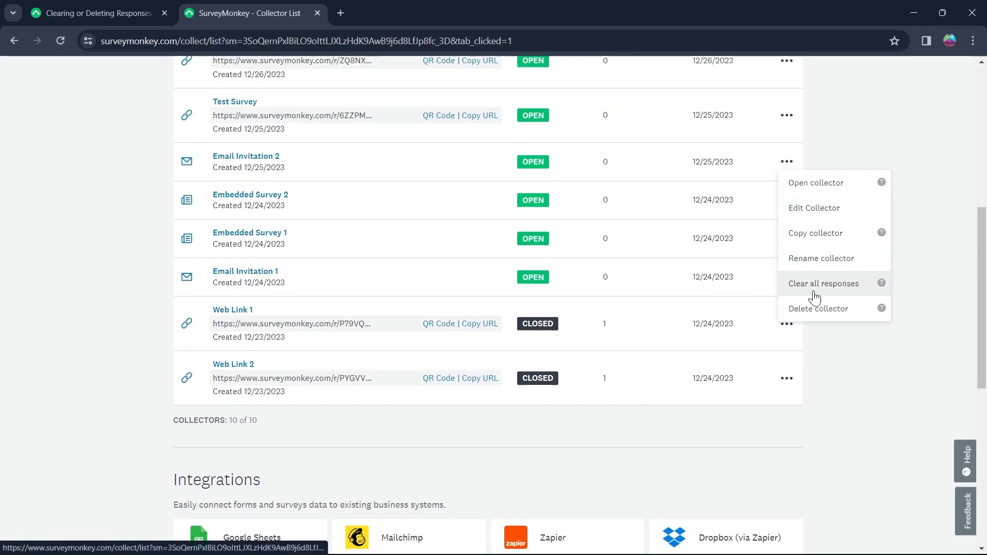
Choose Clear all responses for Web Link 1 and confirm with Clear Responses
left_click(823, 283)
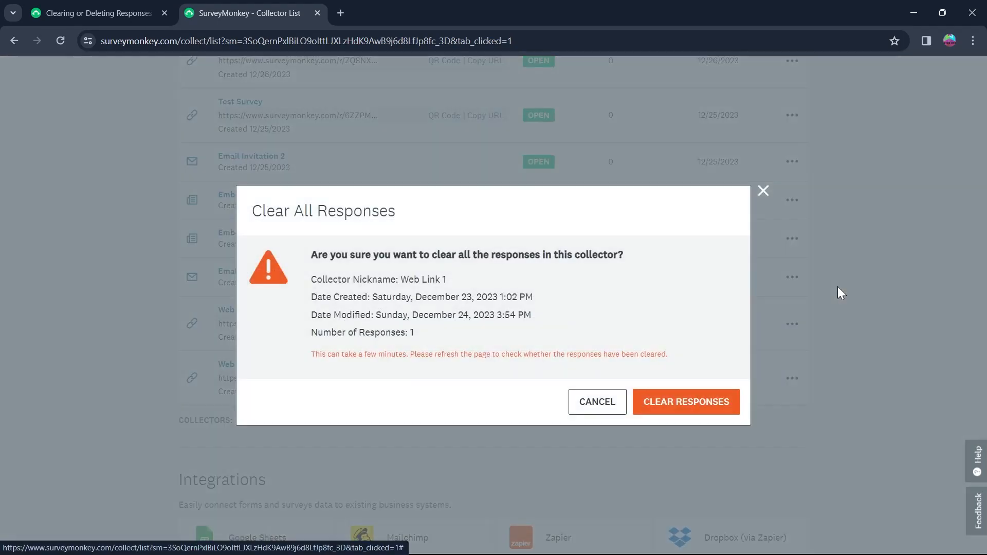
left_click(685, 402)
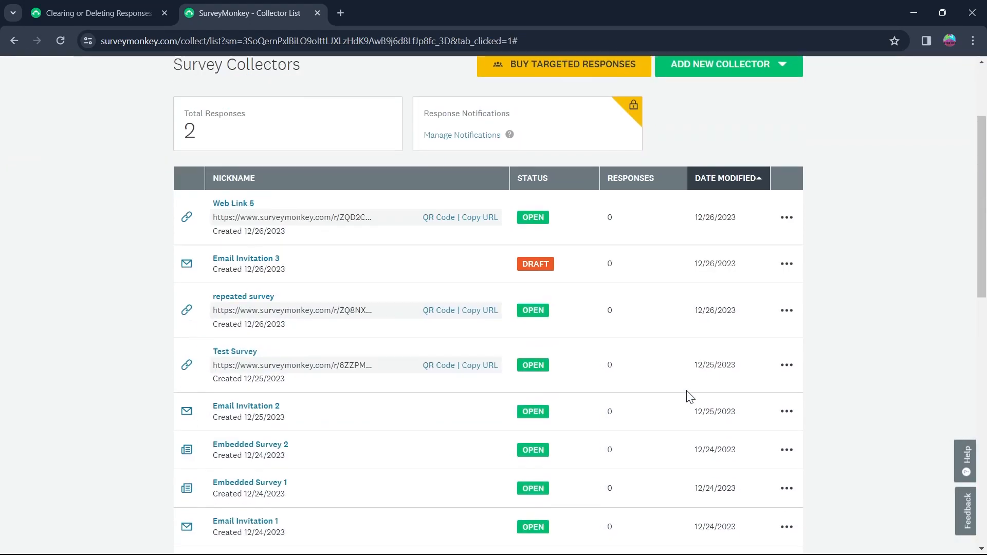
scroll("down", 3)
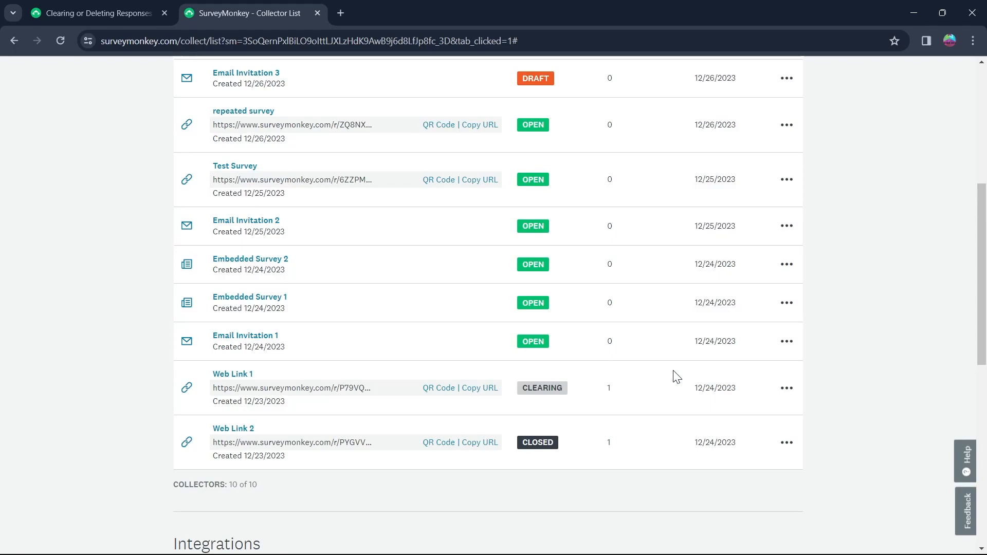
mouse_move(541, 388)
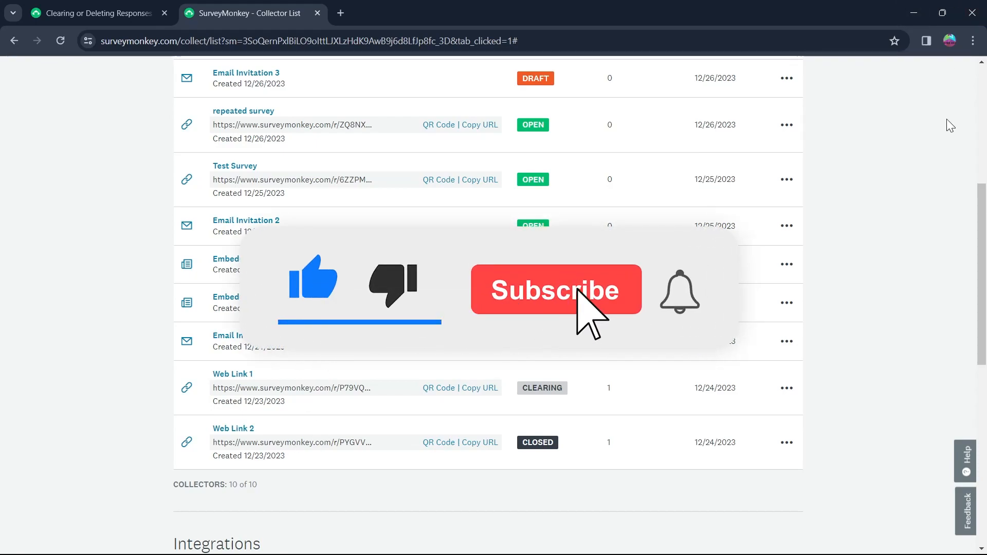
left_click(556, 289)
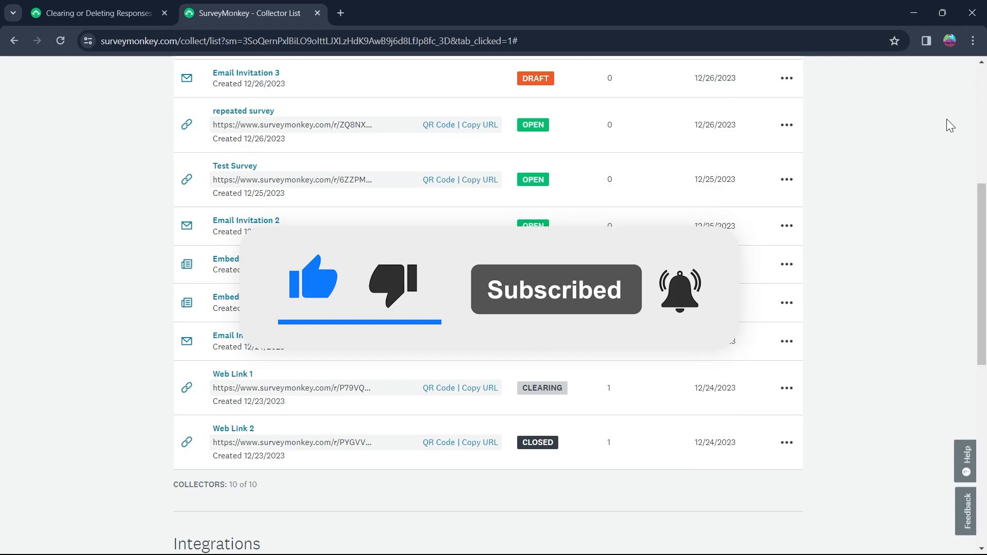